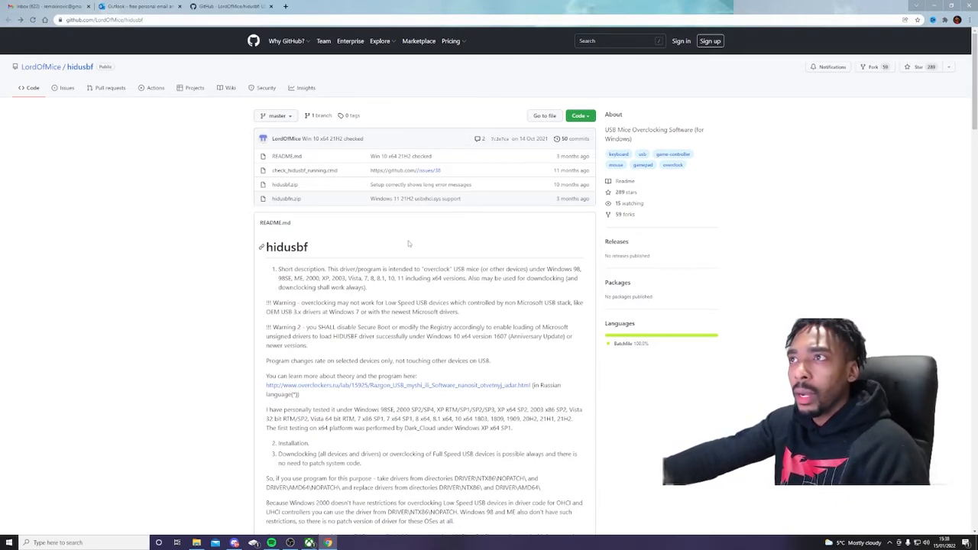
pyautogui.moveTo(395, 235)
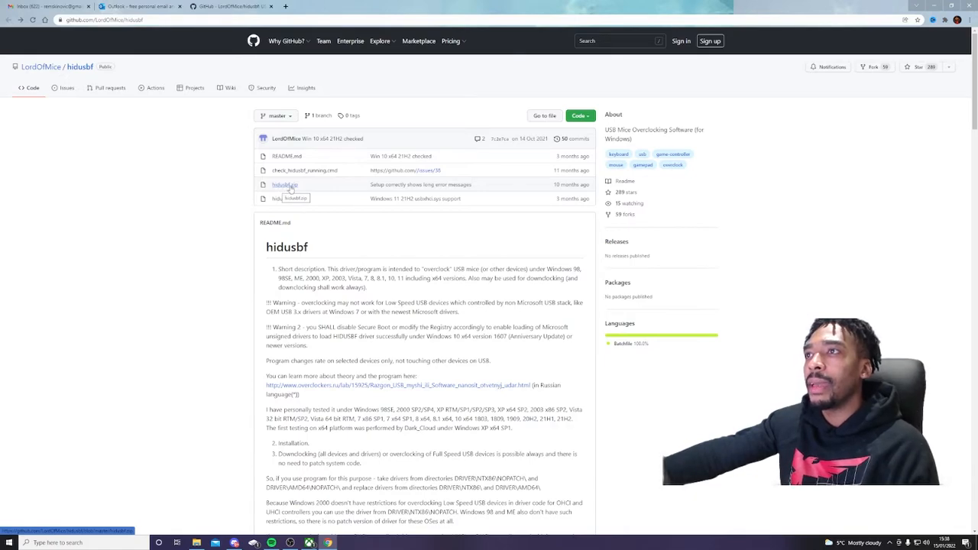
pyautogui.moveTo(272, 261)
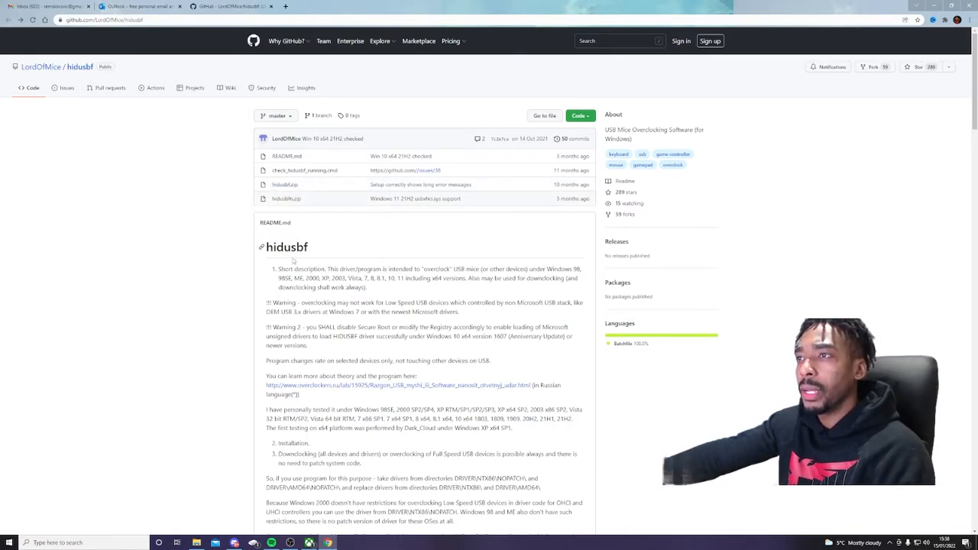
# Download hidusbf.zip from the GitHub repository and open the finished archive
pyautogui.doubleClick(340, 269)
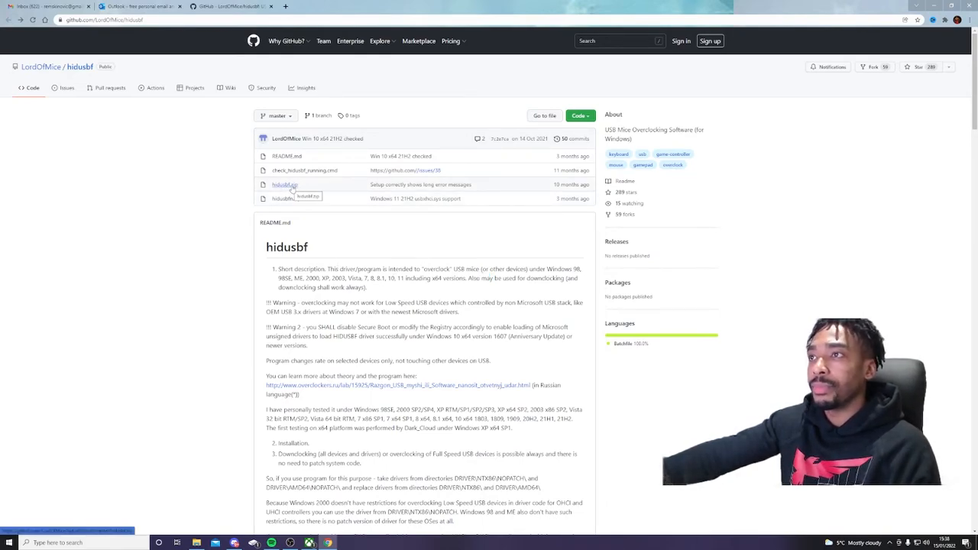
pyautogui.click(281, 184)
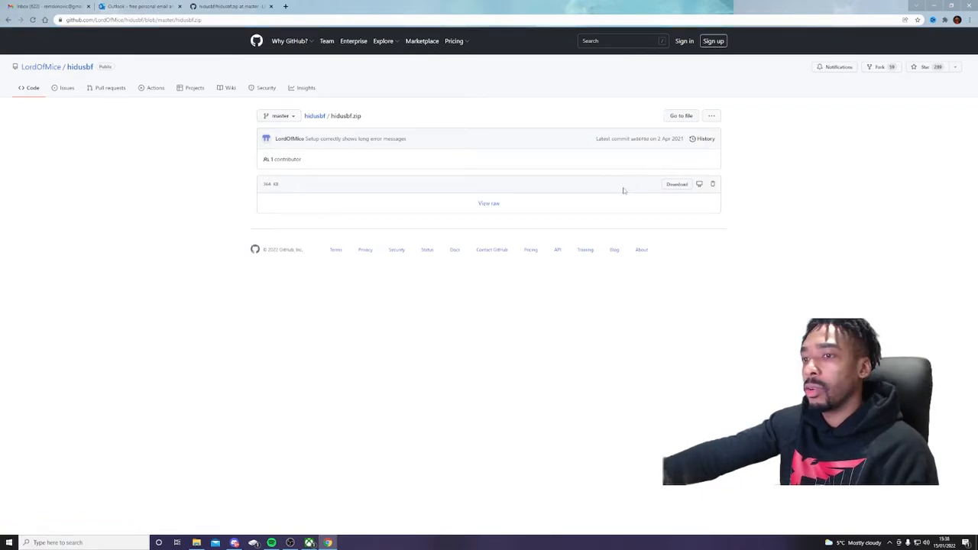
pyautogui.click(675, 184)
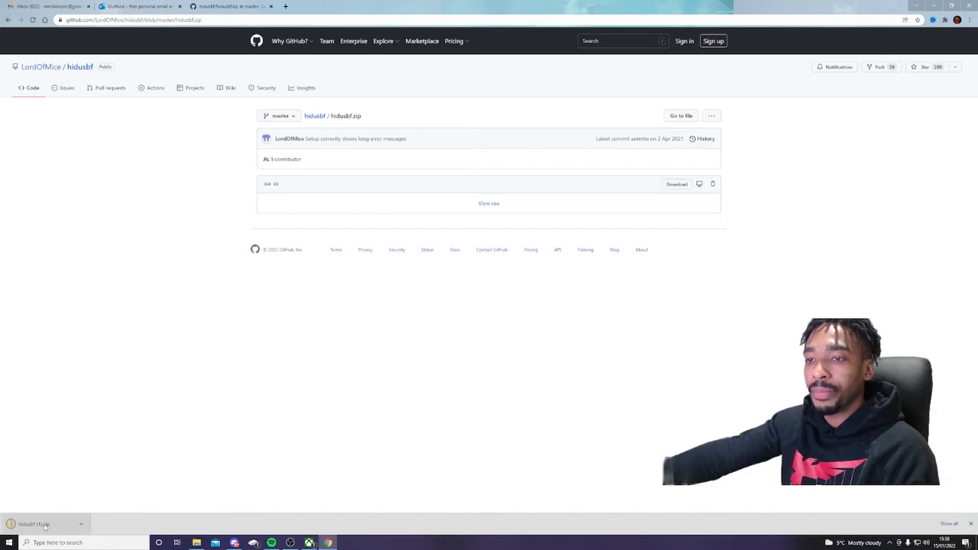
pyautogui.click(34, 523)
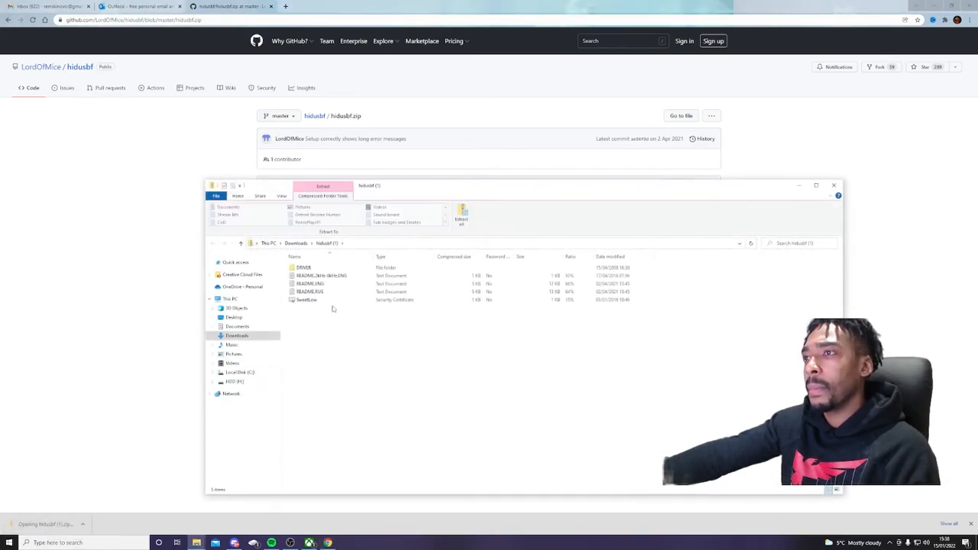
# Extract the archive to the default Downloads location and open its DRIVER folder
pyautogui.click(303, 266)
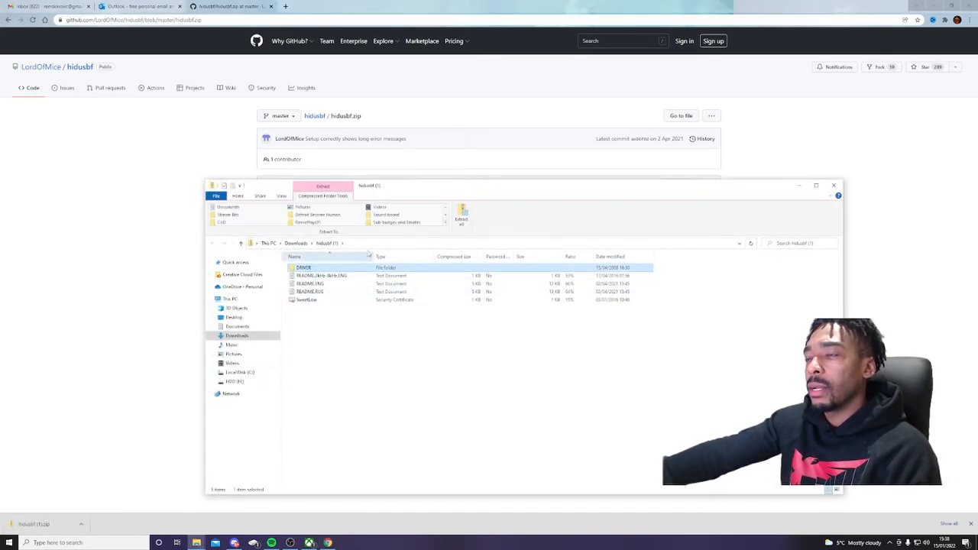
pyautogui.click(462, 214)
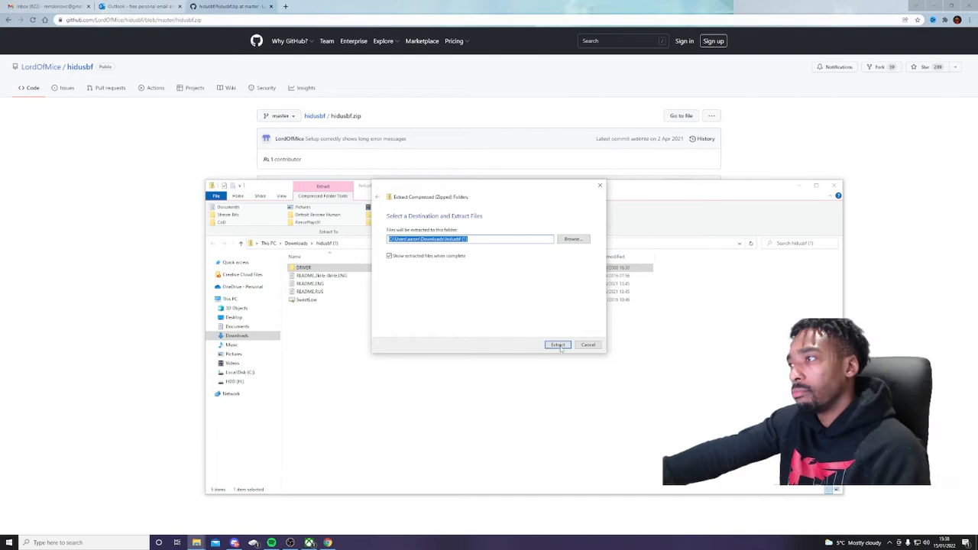
pyautogui.click(556, 345)
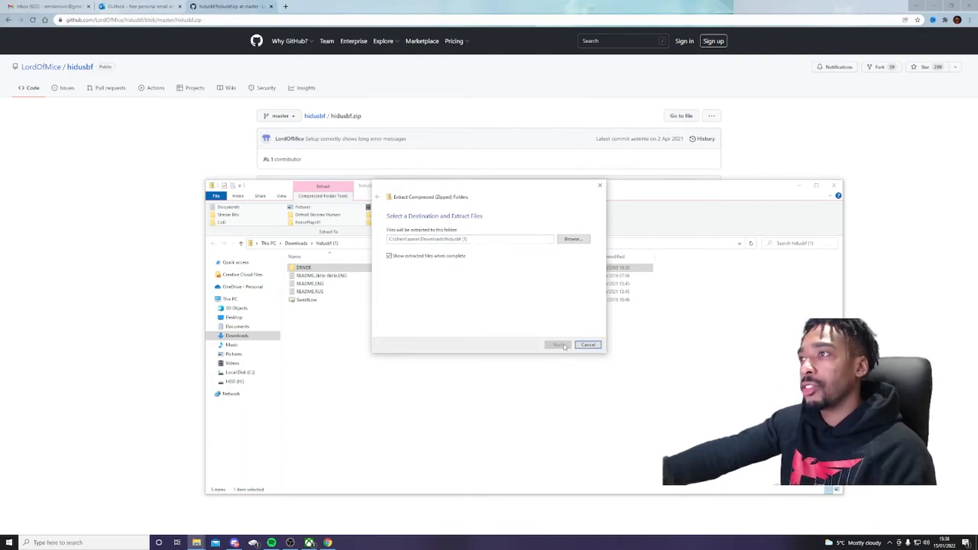
pyautogui.click(556, 346)
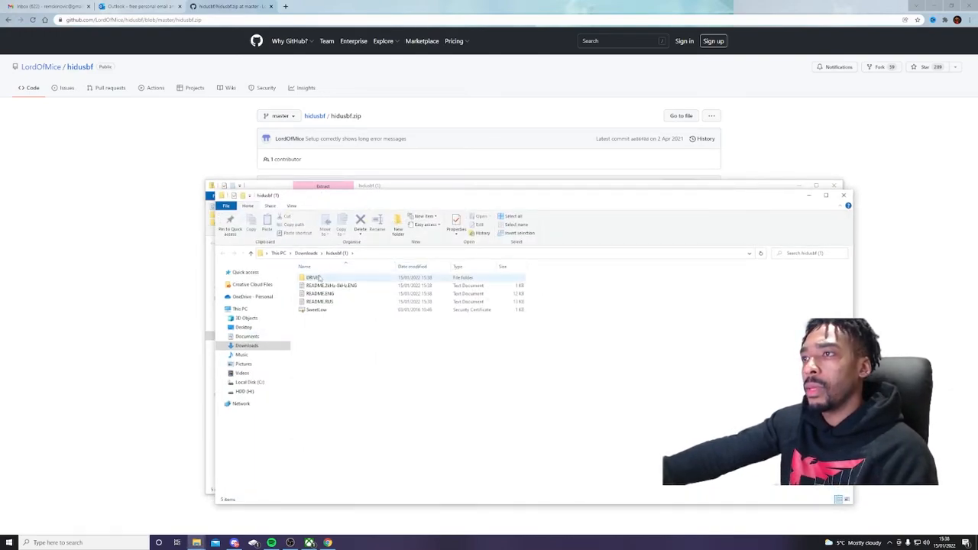
pyautogui.doubleClick(309, 278)
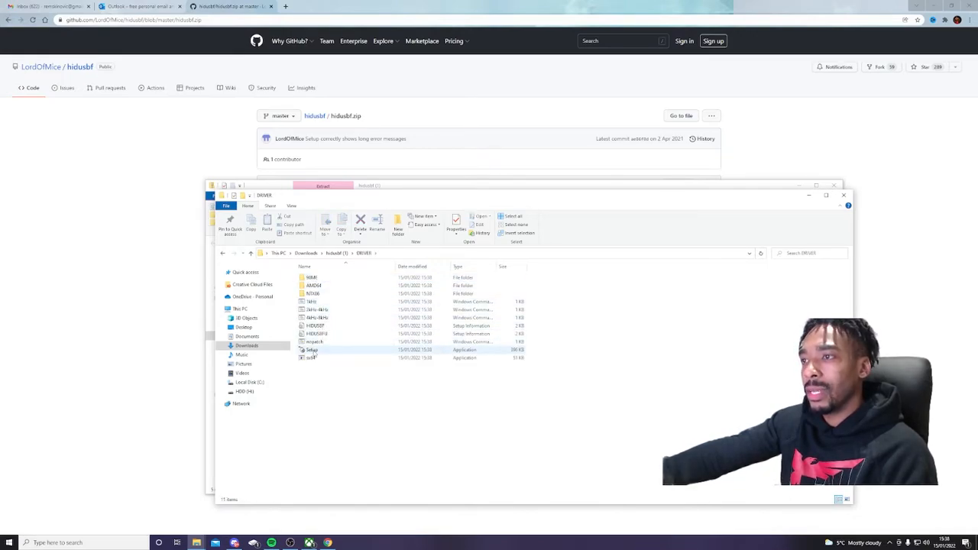
# Launch Setup and list all connected USB devices in the tool
pyautogui.doubleClick(309, 348)
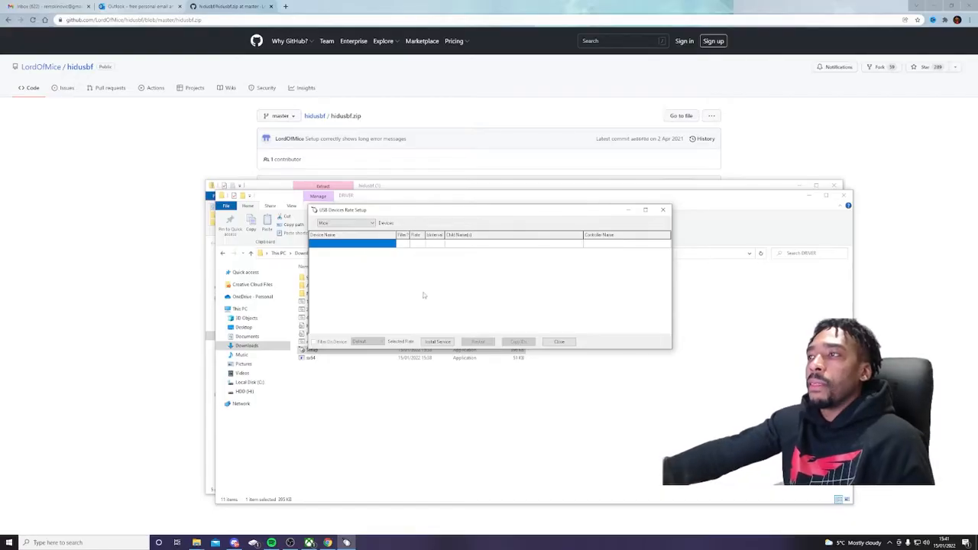
pyautogui.click(370, 223)
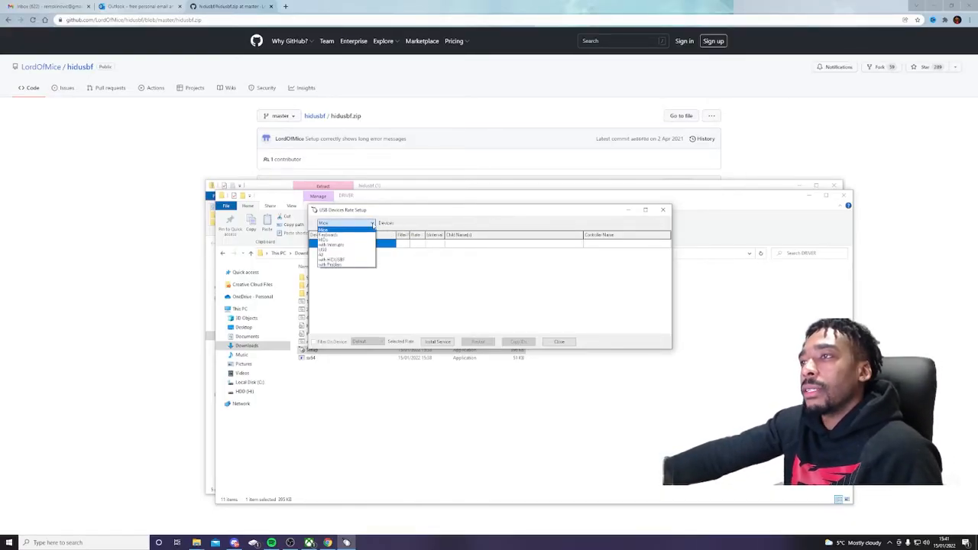
pyautogui.click(342, 251)
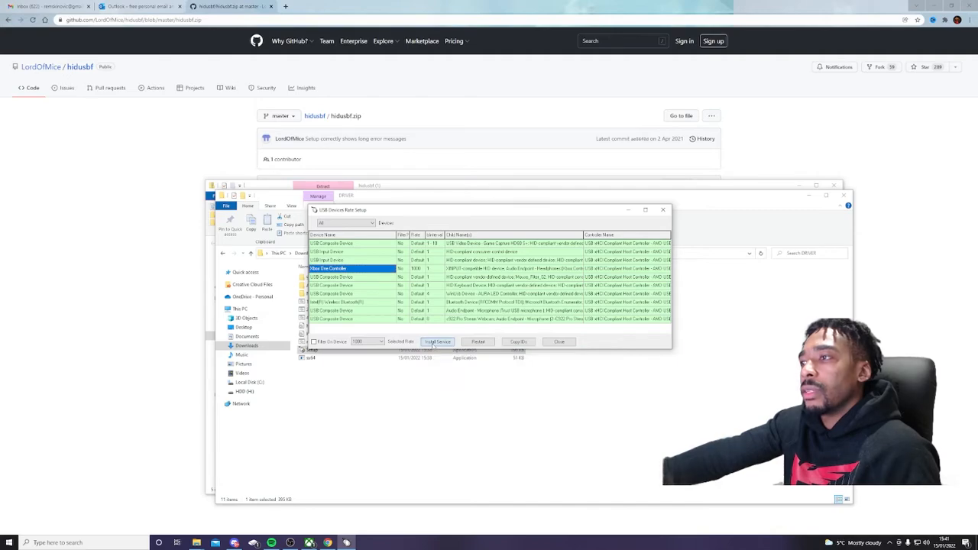
# Install the filter service, allowing the setup file to run past the warning
pyautogui.click(437, 343)
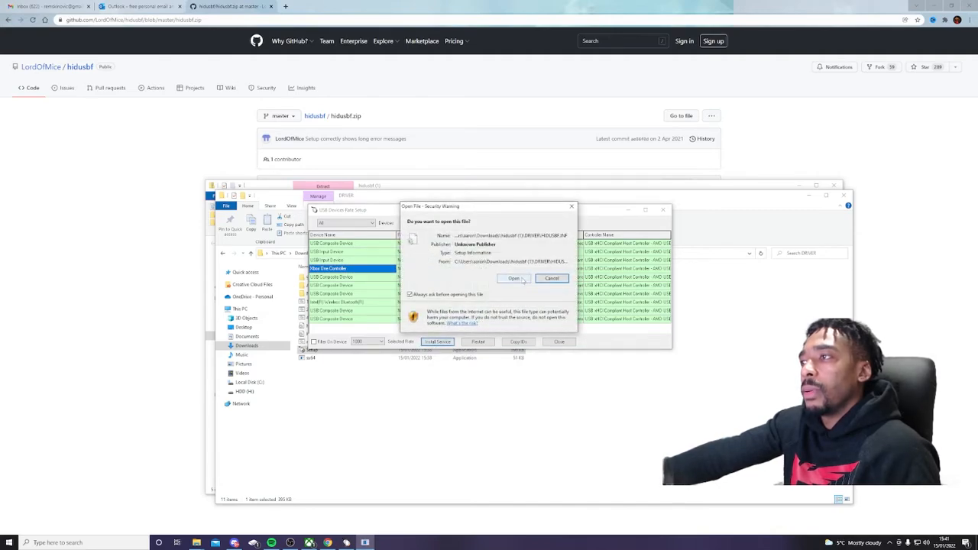
pyautogui.click(514, 279)
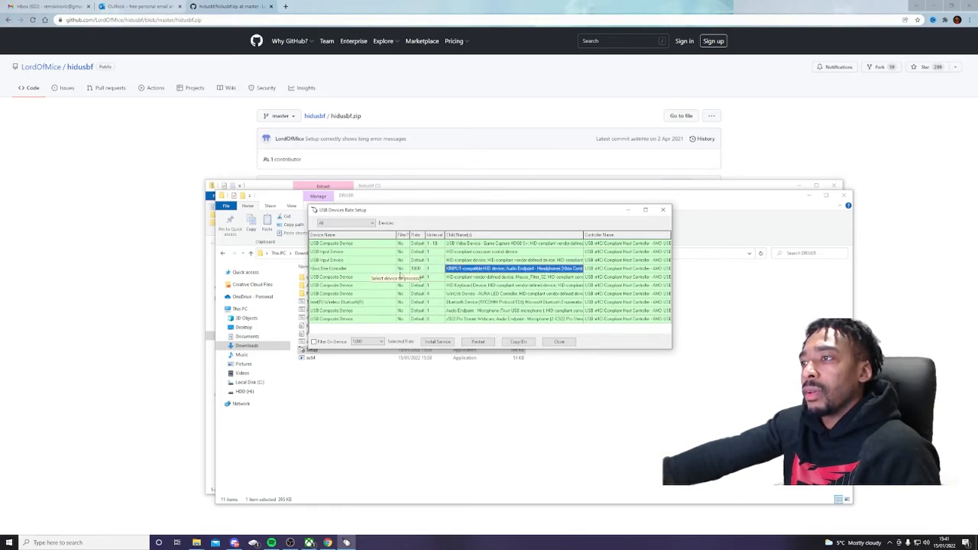
# Set the chosen device's polling rate to 1000 and confirm the choice
pyautogui.click(376, 343)
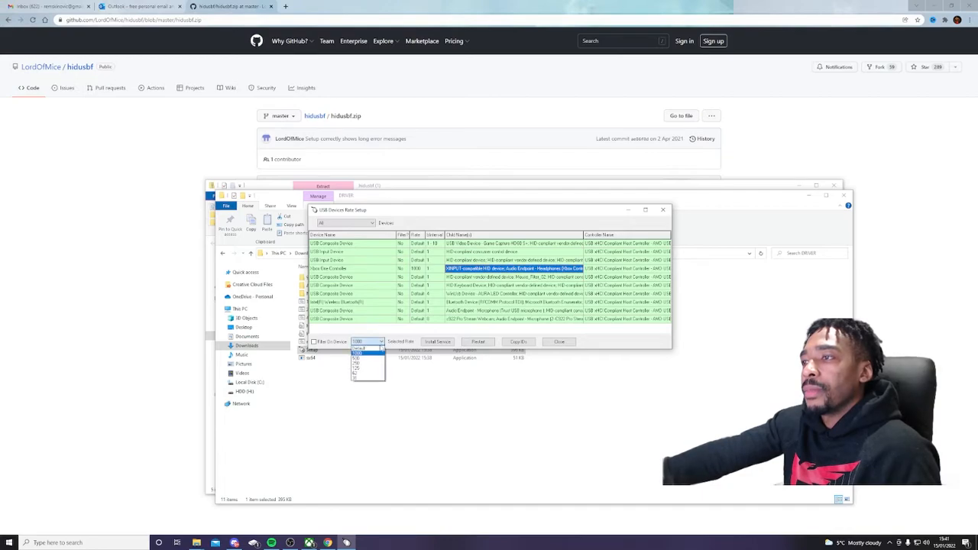
pyautogui.click(359, 354)
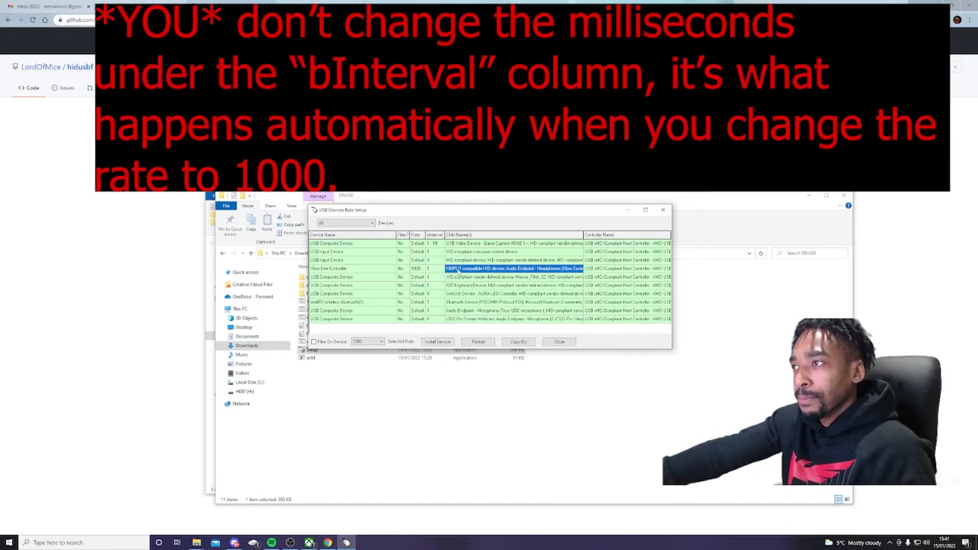
pyautogui.click(364, 342)
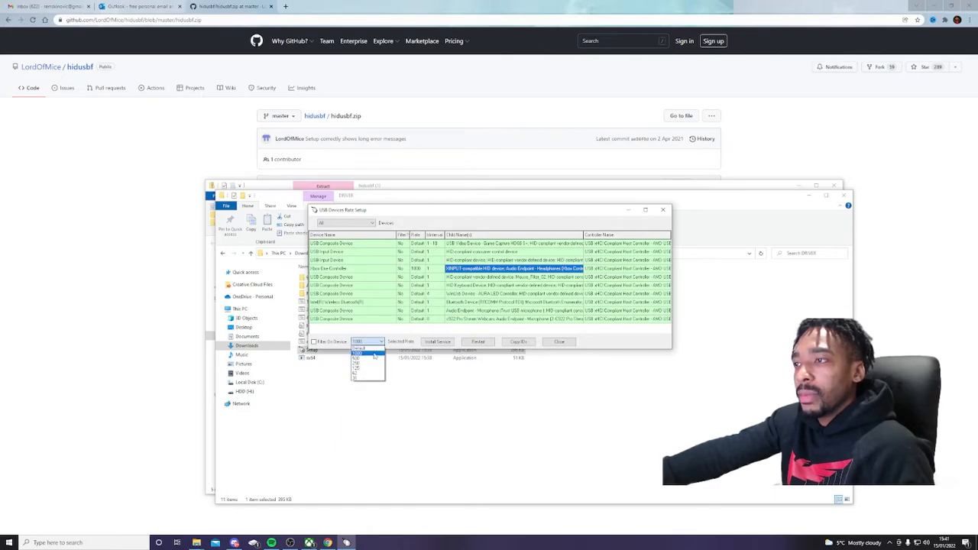
pyautogui.click(359, 353)
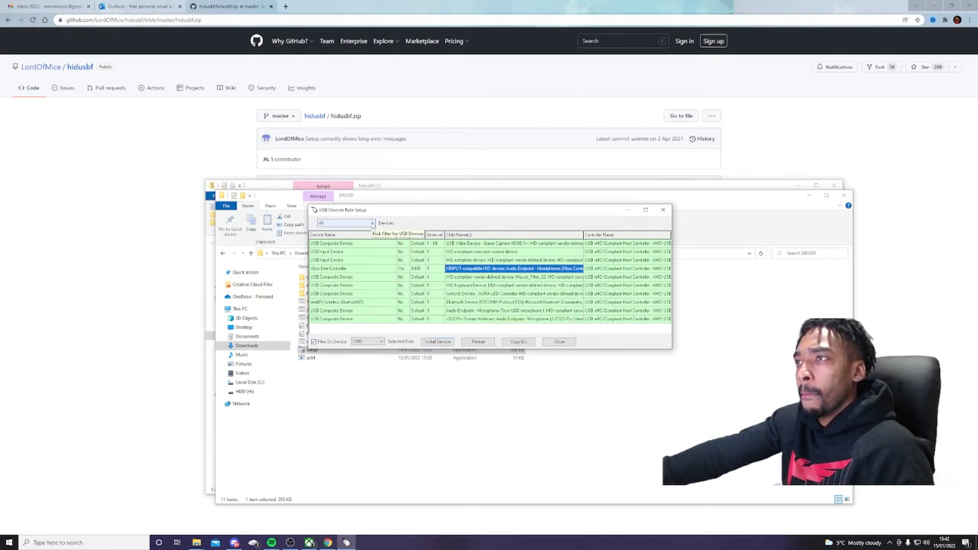
# Show only the filtered device, now listed with a rate of 1000
pyautogui.click(370, 223)
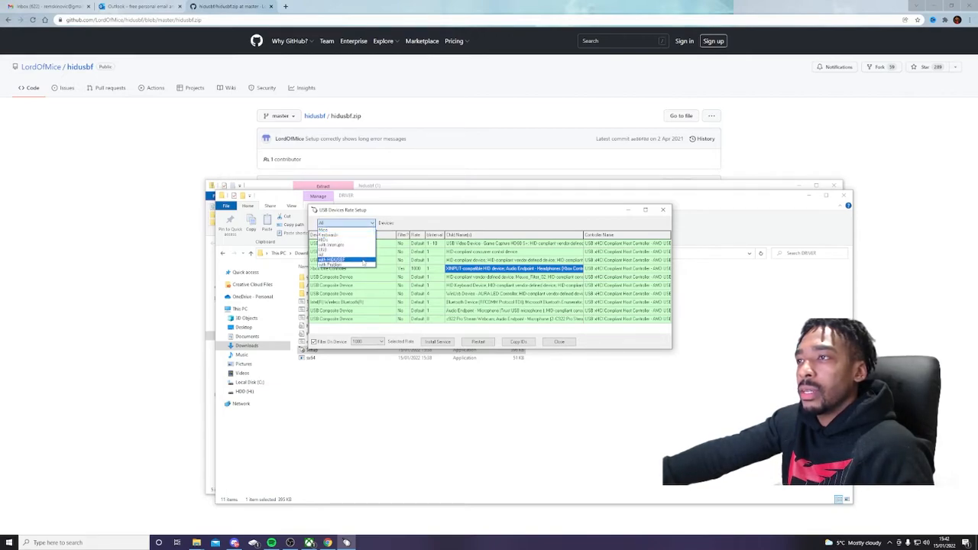
pyautogui.click(336, 260)
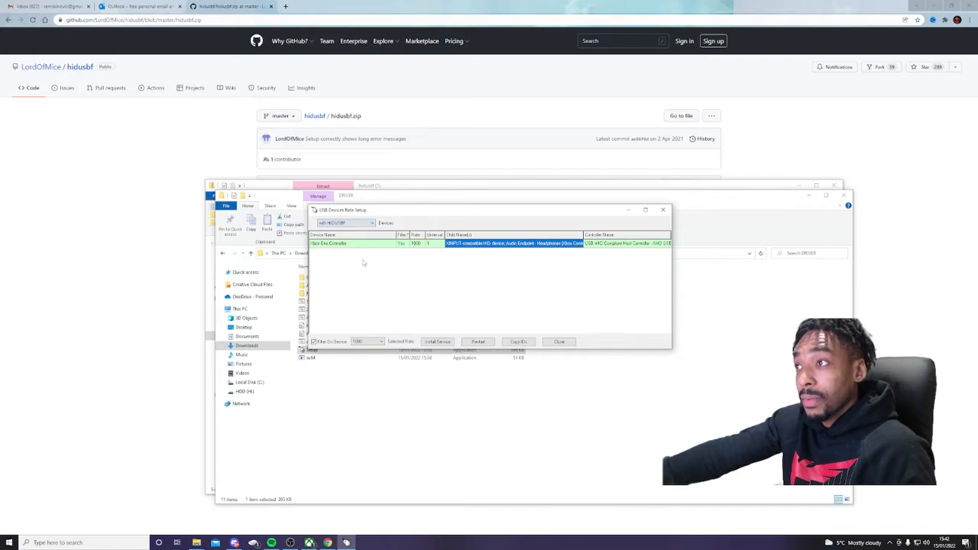